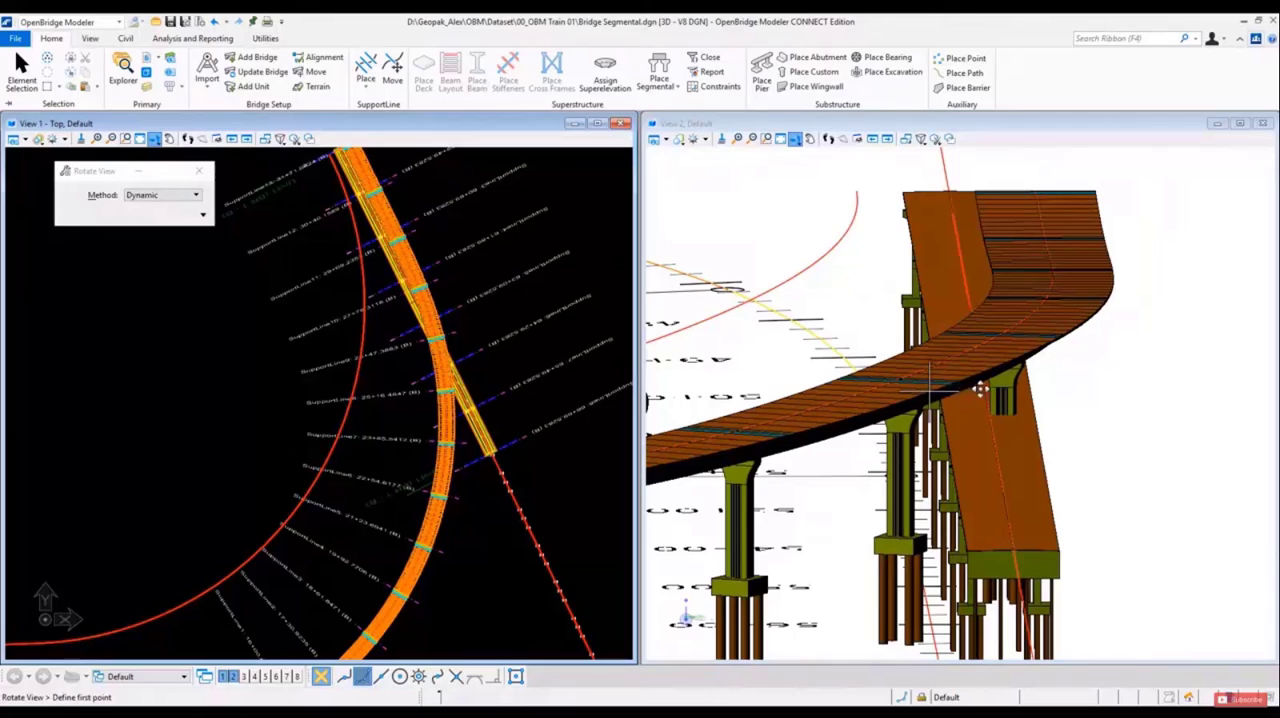
- Orbit View 2 beneath the deck to see the straddle bent's cap and columns
{"action": "left_click", "coordinate": [1005, 390]}
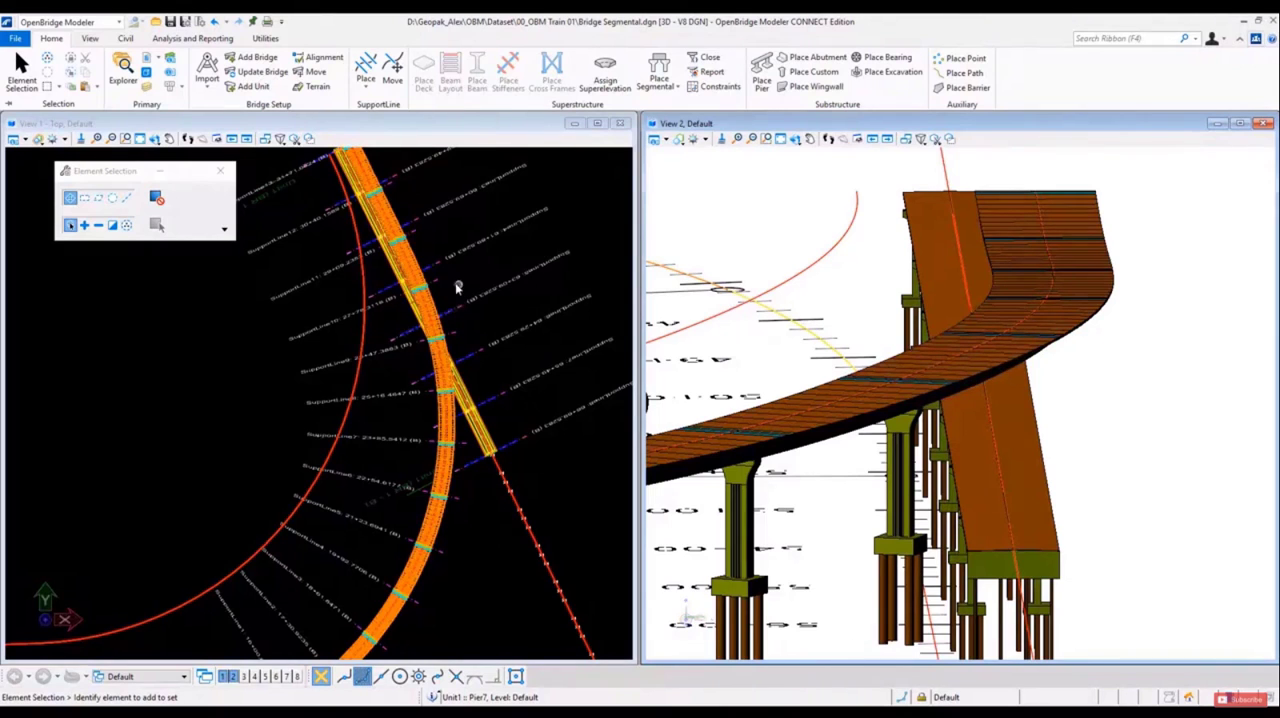
{"action": "left_click", "coordinate": [430, 320]}
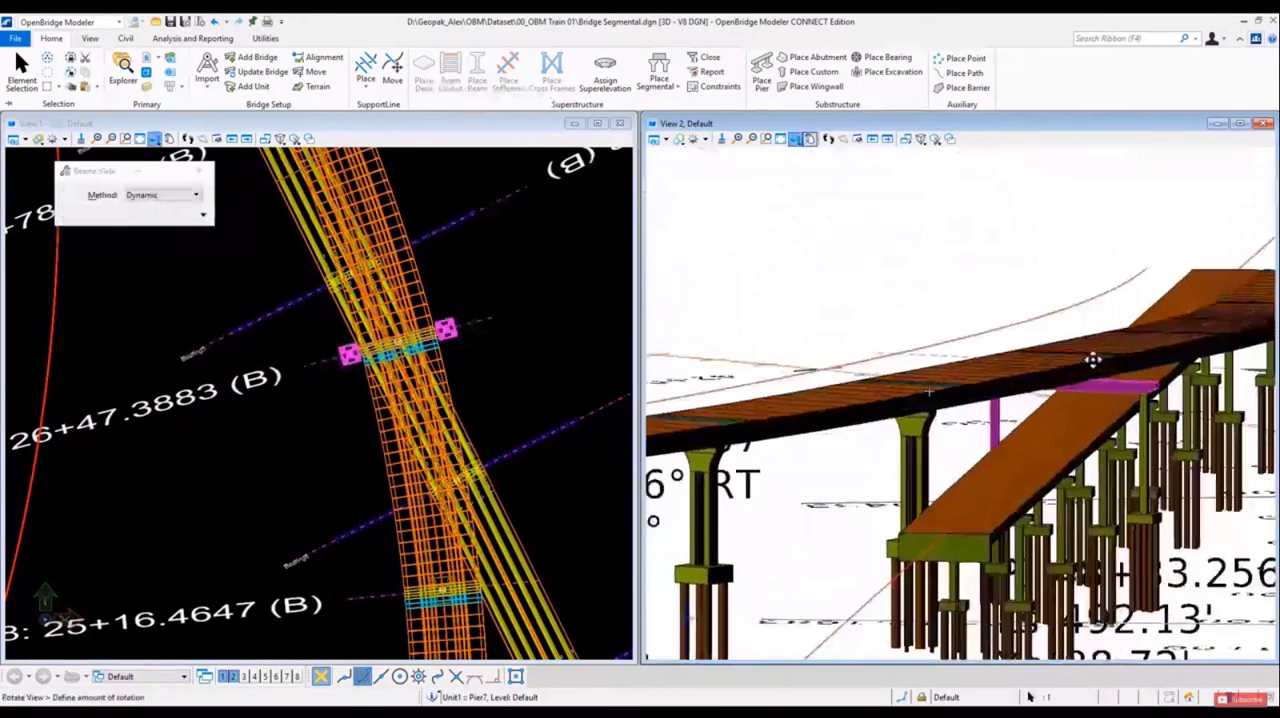
{"action": "left_click", "coordinate": [795, 139]}
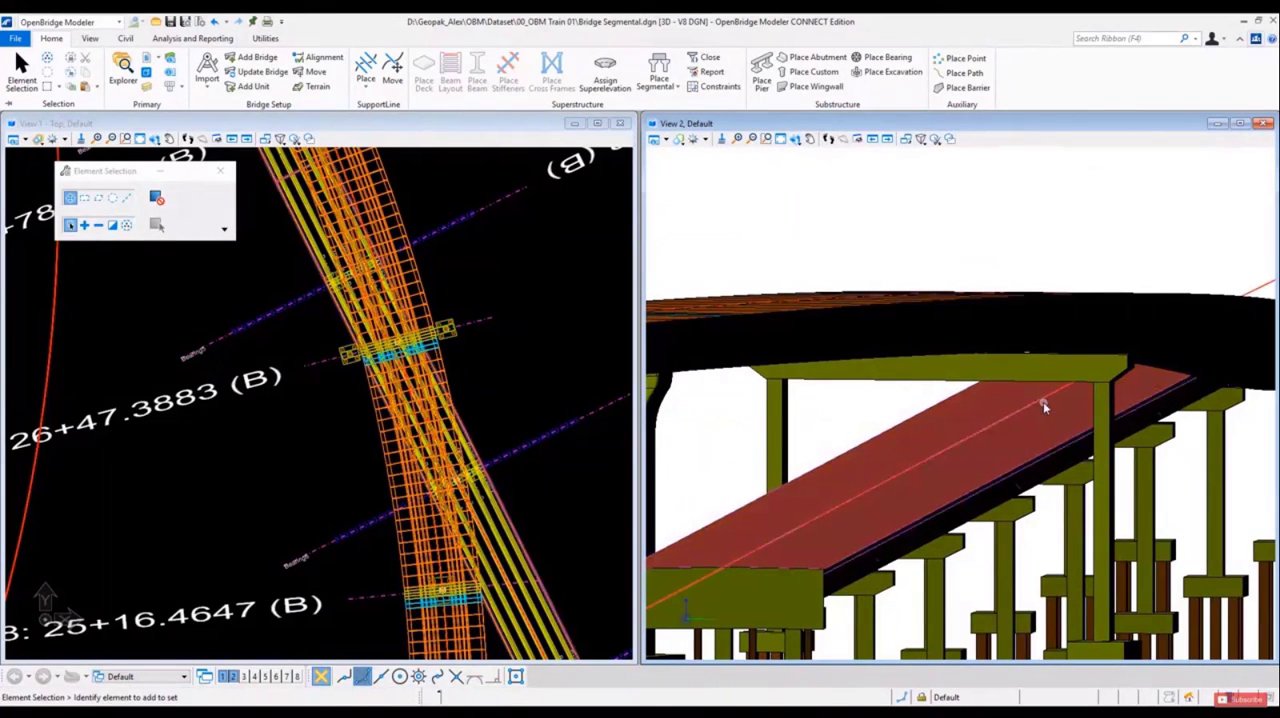
{"action": "mouse_move", "coordinate": [1135, 413]}
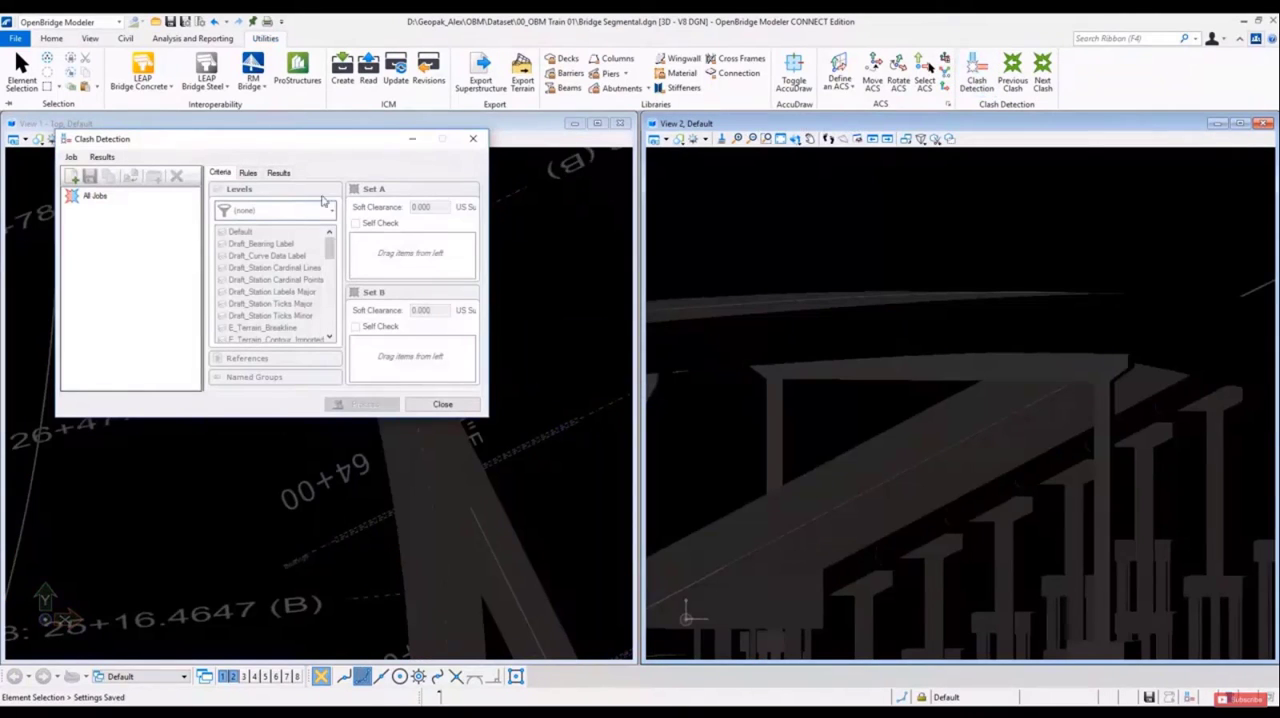
- Create a clash job of OBM_Caps versus OBM_Deck with 16.0 soft clearance and process it
{"action": "left_click", "coordinate": [75, 176]}
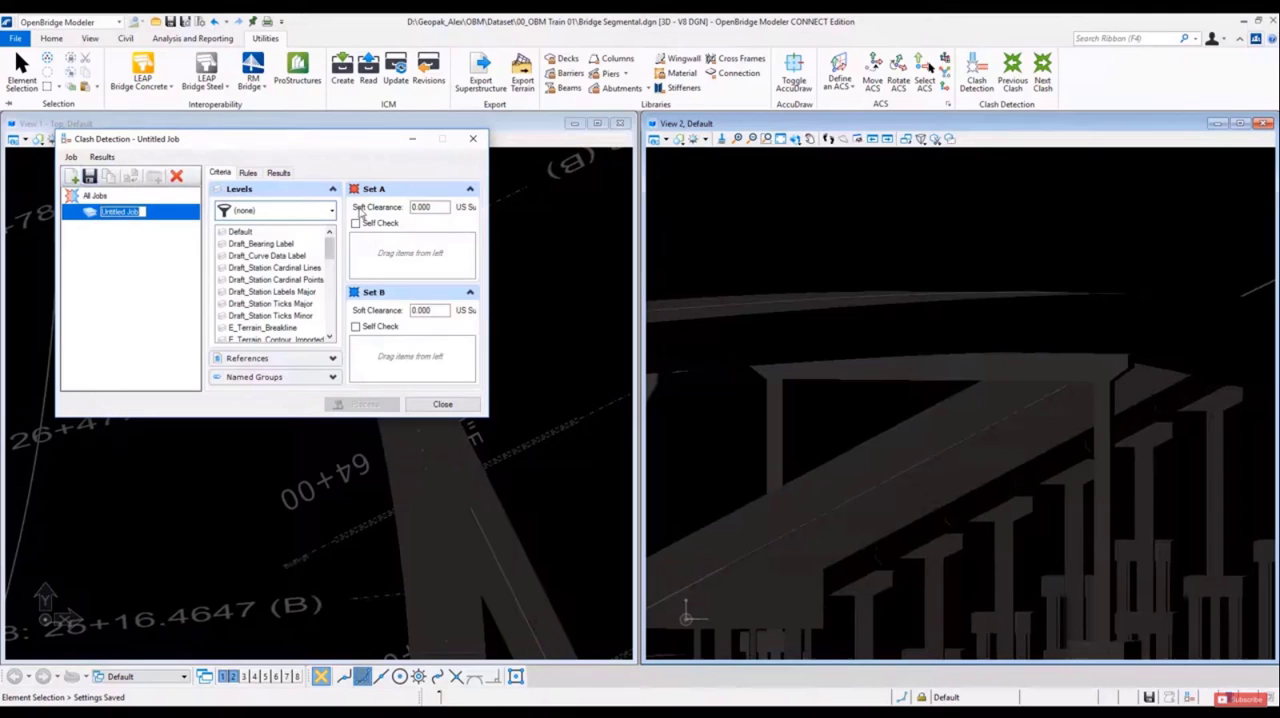
{"action": "mouse_move", "coordinate": [270, 250]}
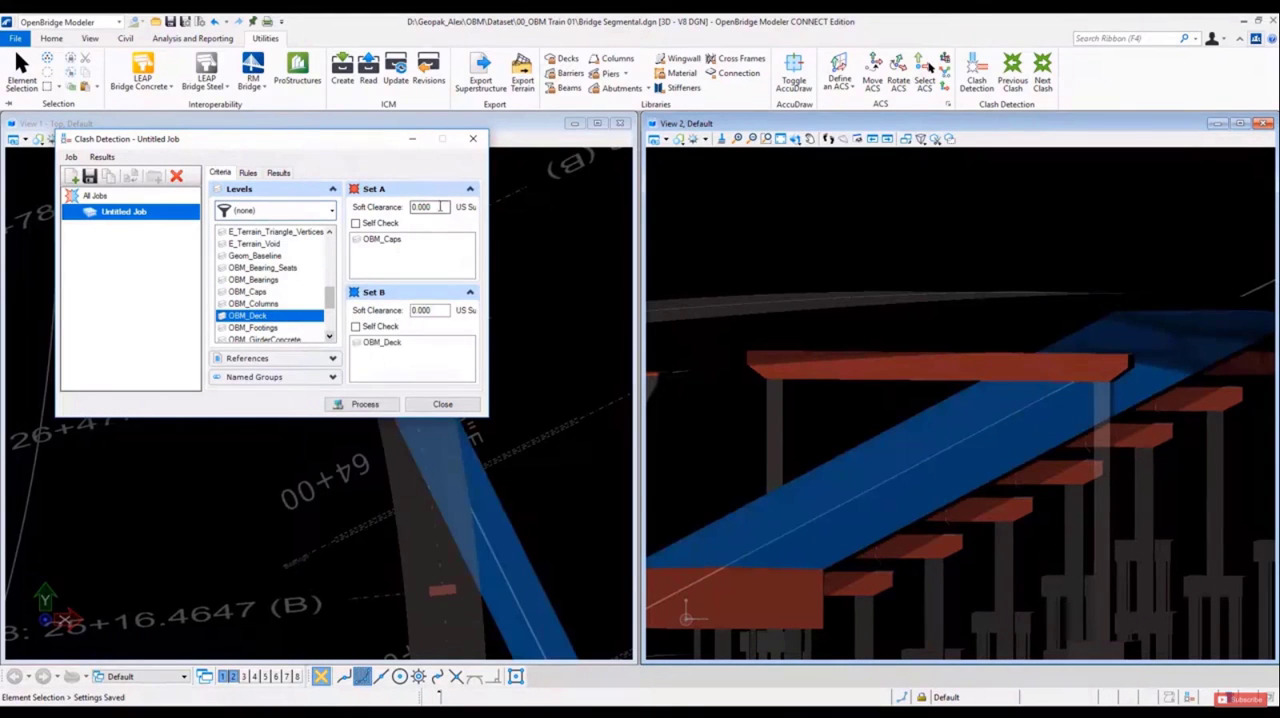
{"action": "type", "text": "16.0"}
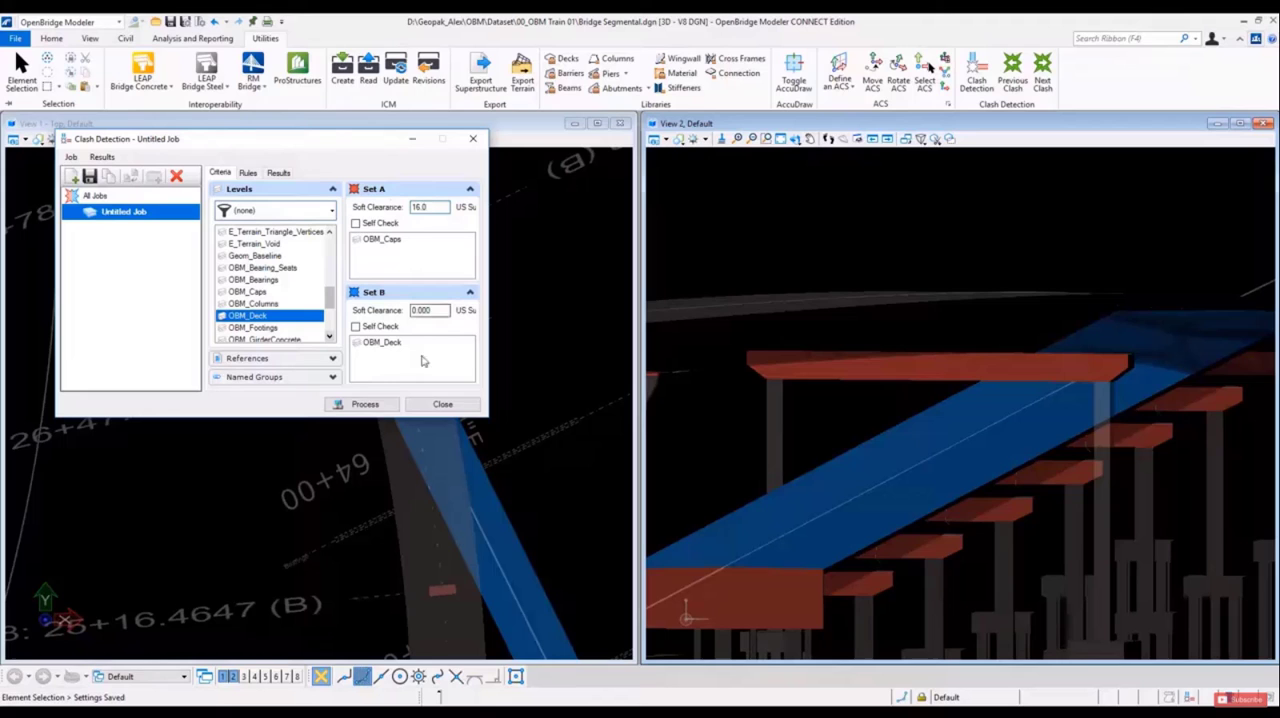
{"action": "left_click", "coordinate": [363, 404]}
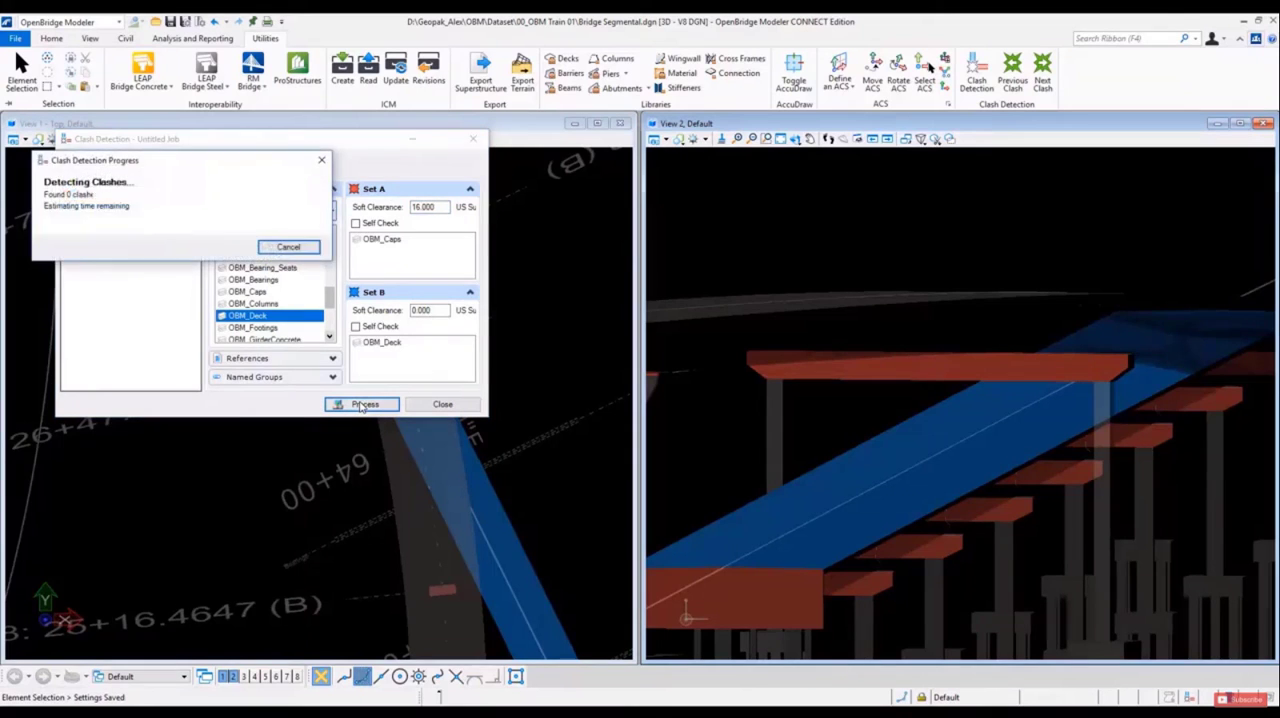
- Zoom to Clash1, show its surroundings, then close Clash Detection
{"action": "left_click", "coordinate": [362, 403]}
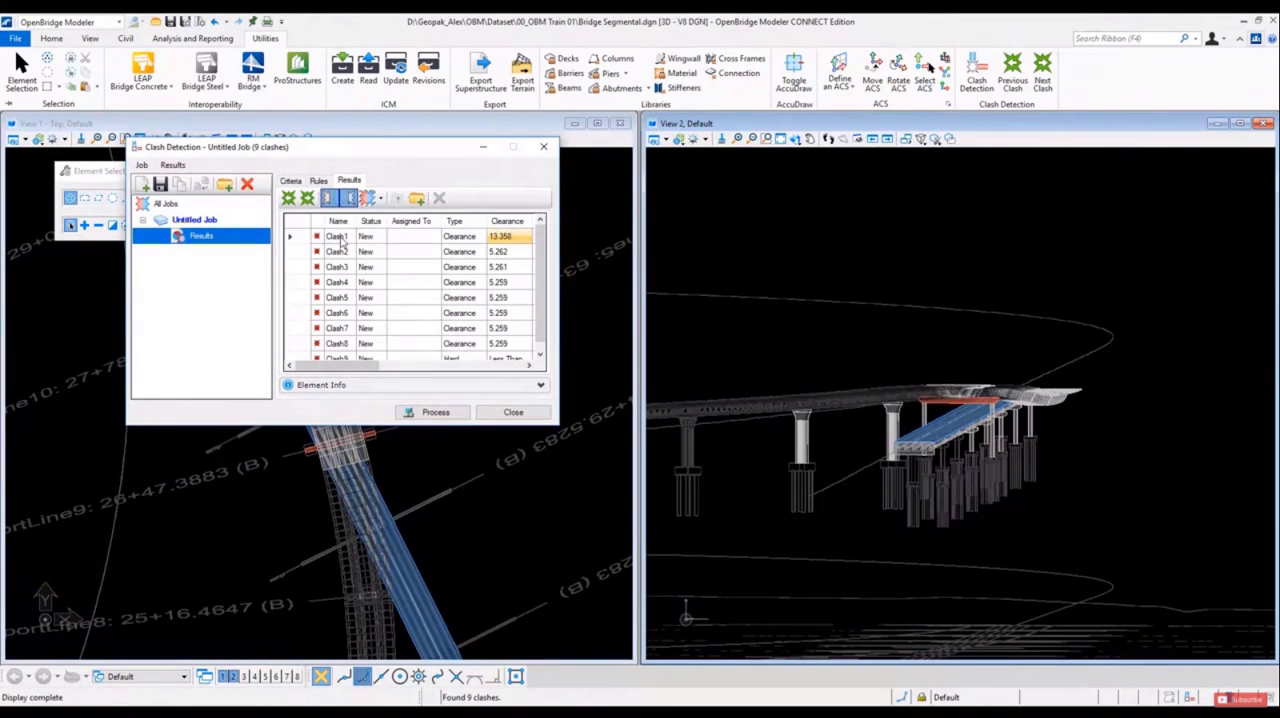
{"action": "mouse_move", "coordinate": [372, 197]}
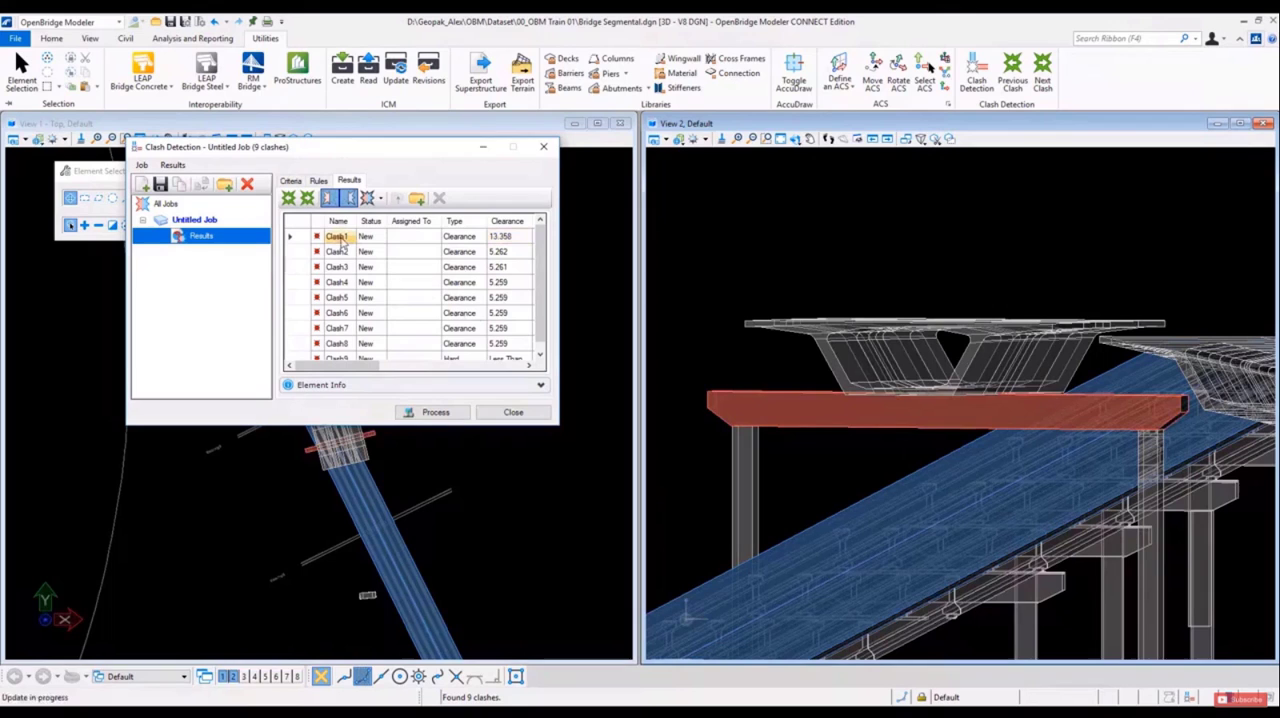
{"action": "mouse_move", "coordinate": [367, 198]}
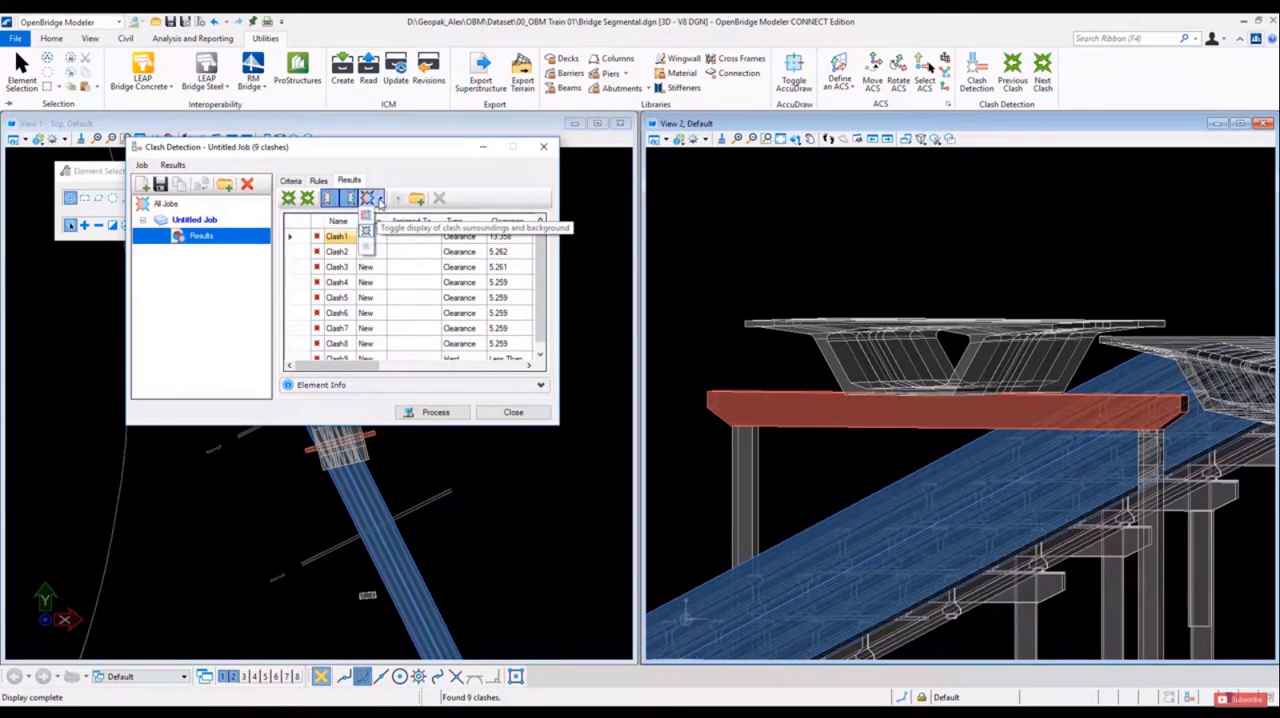
{"action": "left_click", "coordinate": [370, 198]}
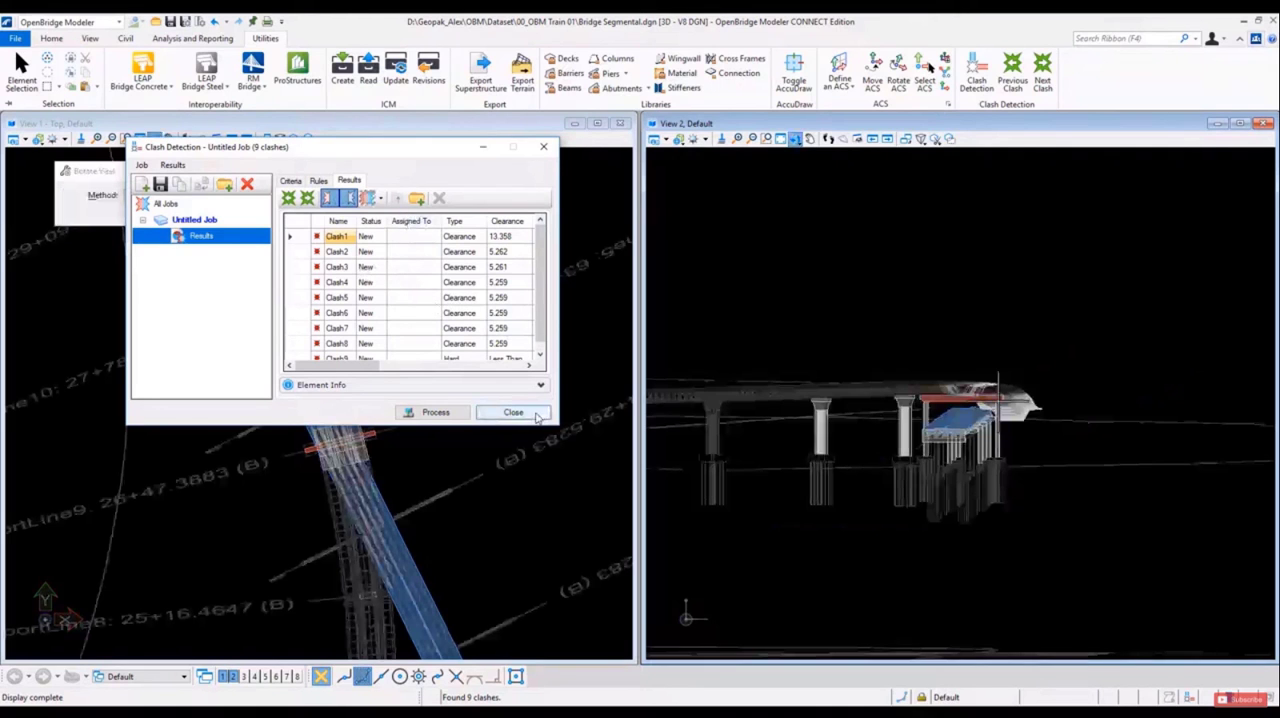
{"action": "left_click", "coordinate": [513, 412]}
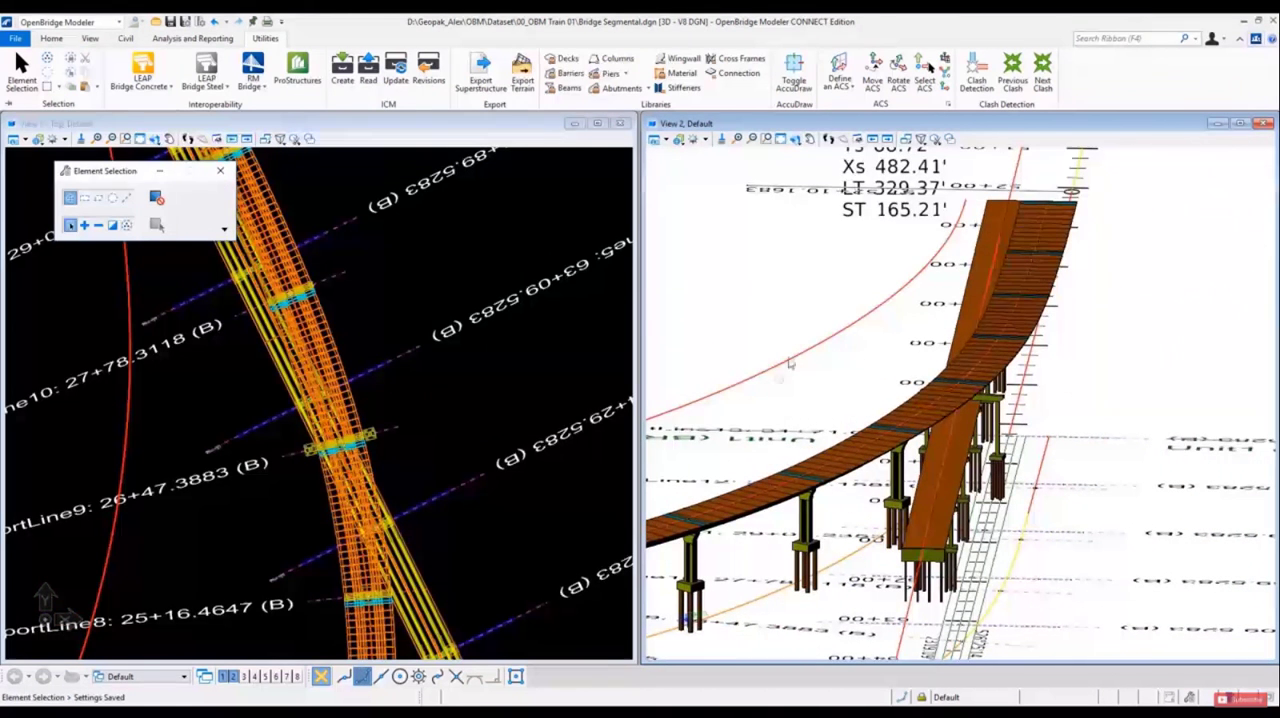